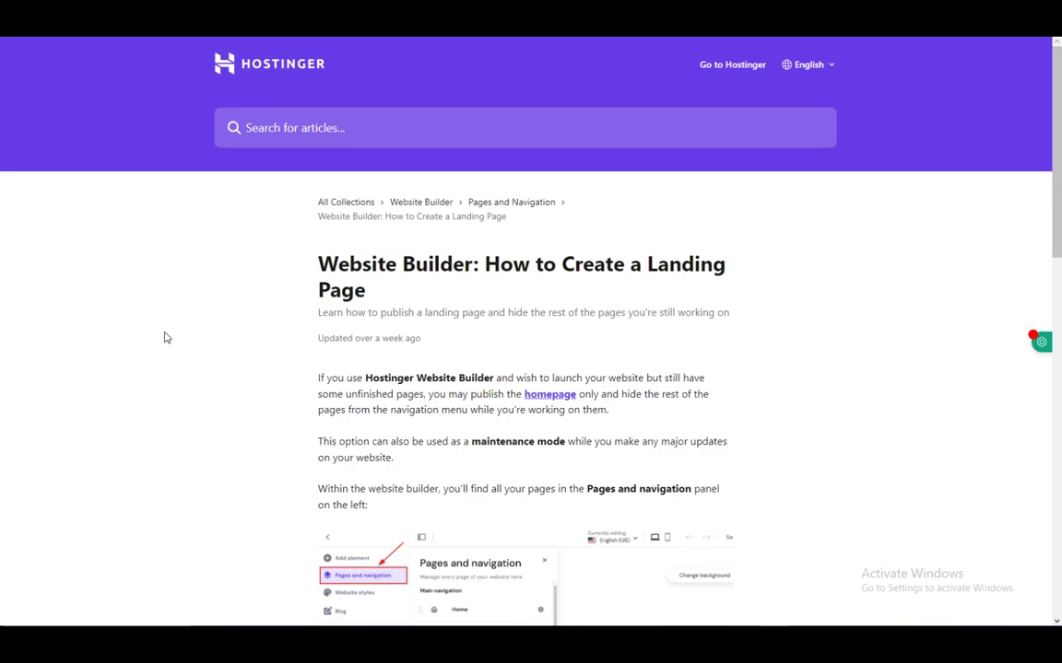
scroll("down", 3)
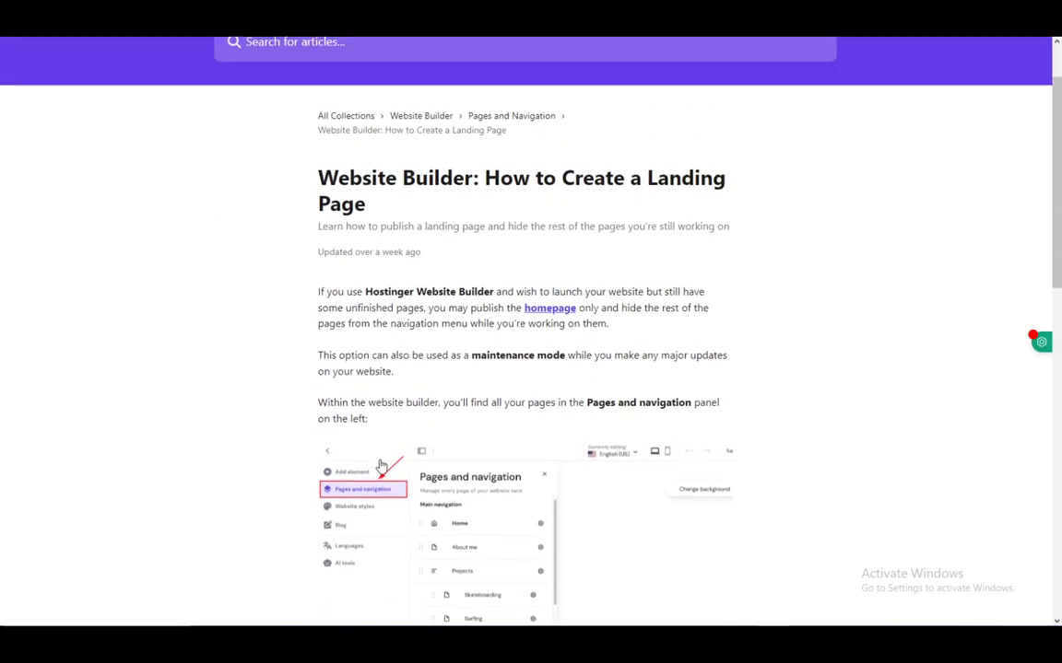
scroll("down", 3)
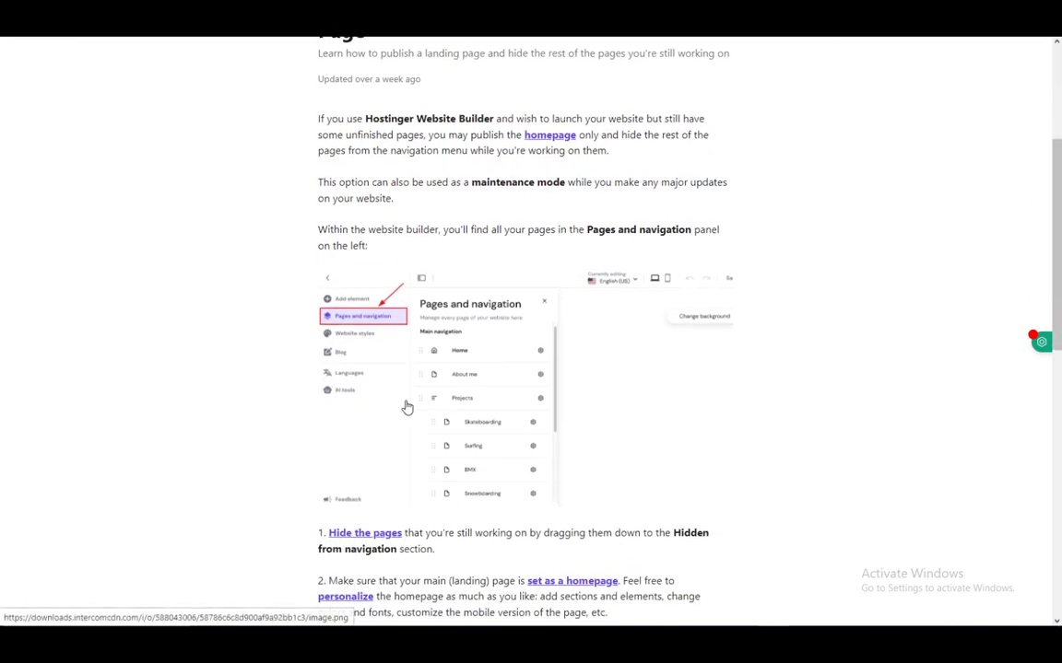
mouse_move(669, 396)
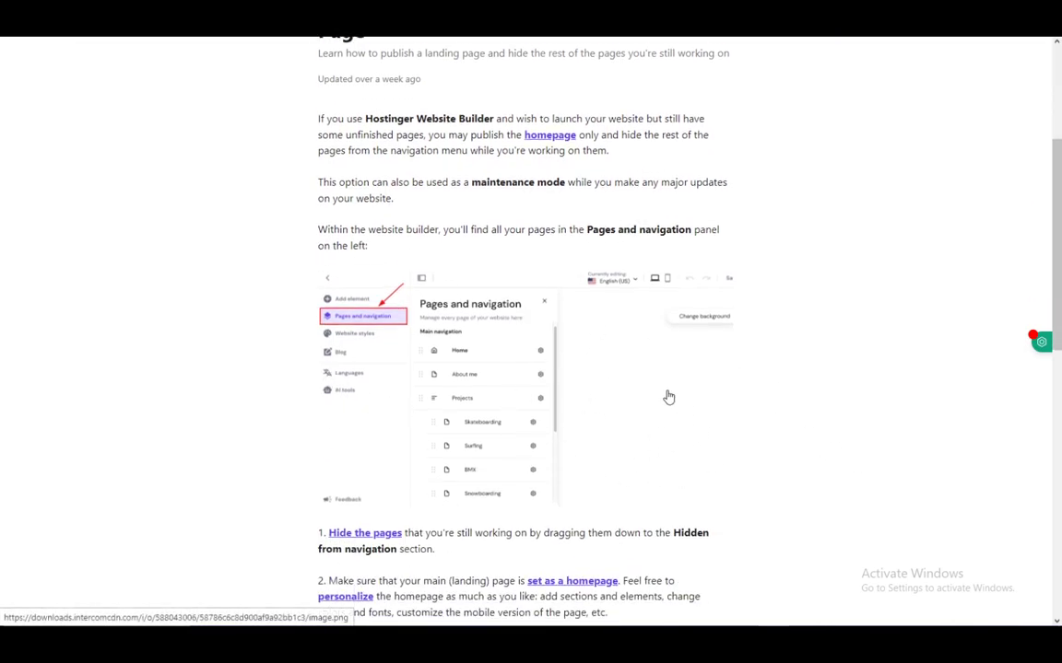
mouse_move(428, 266)
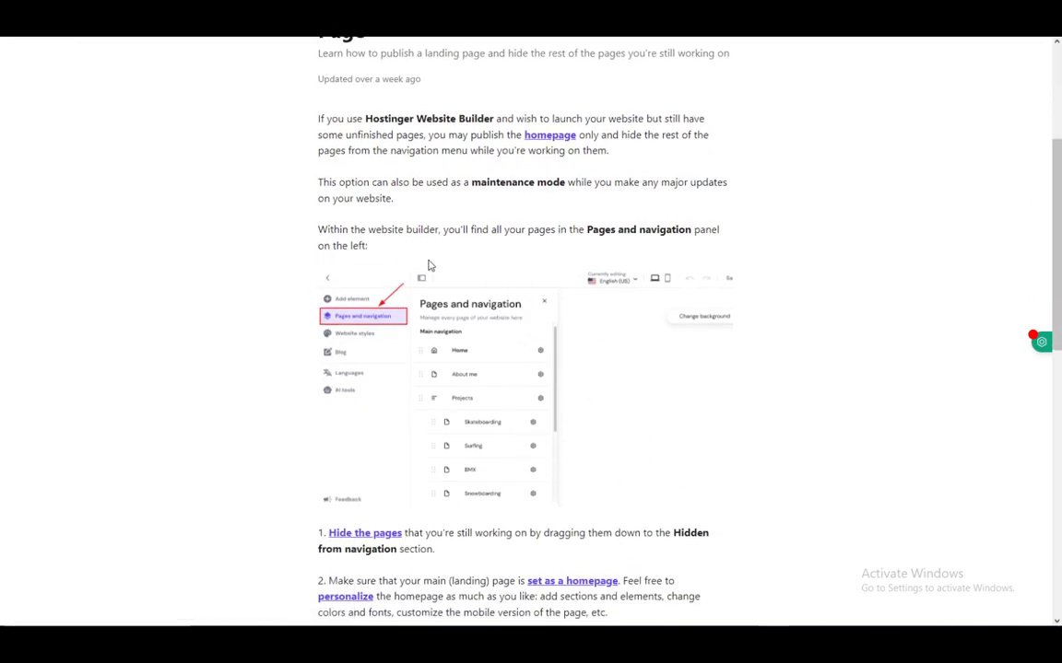
mouse_move(229, 175)
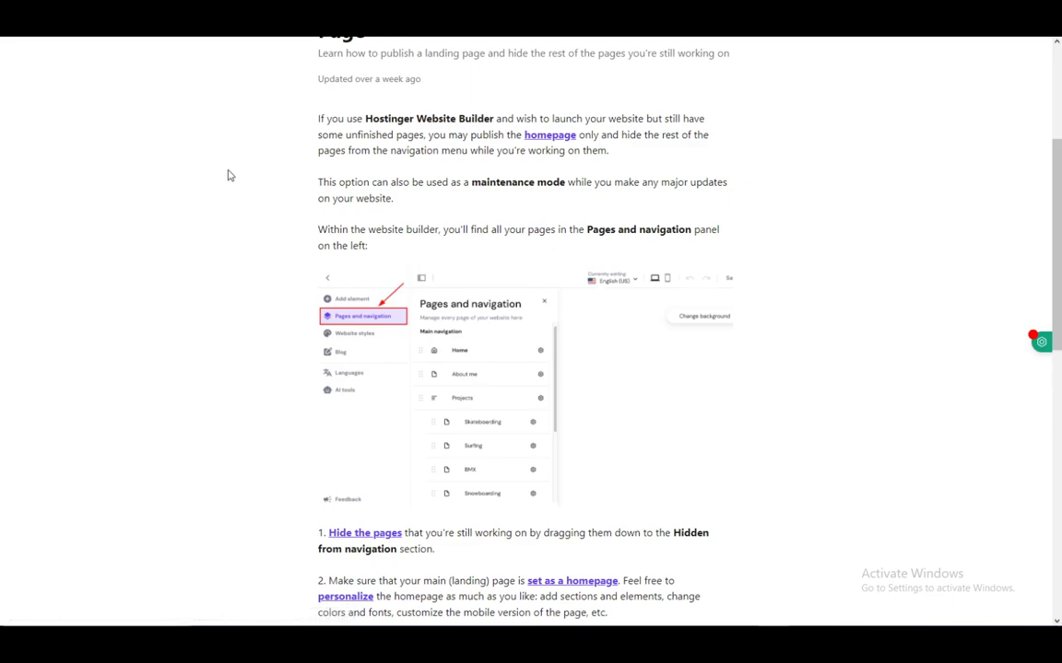
mouse_move(399, 212)
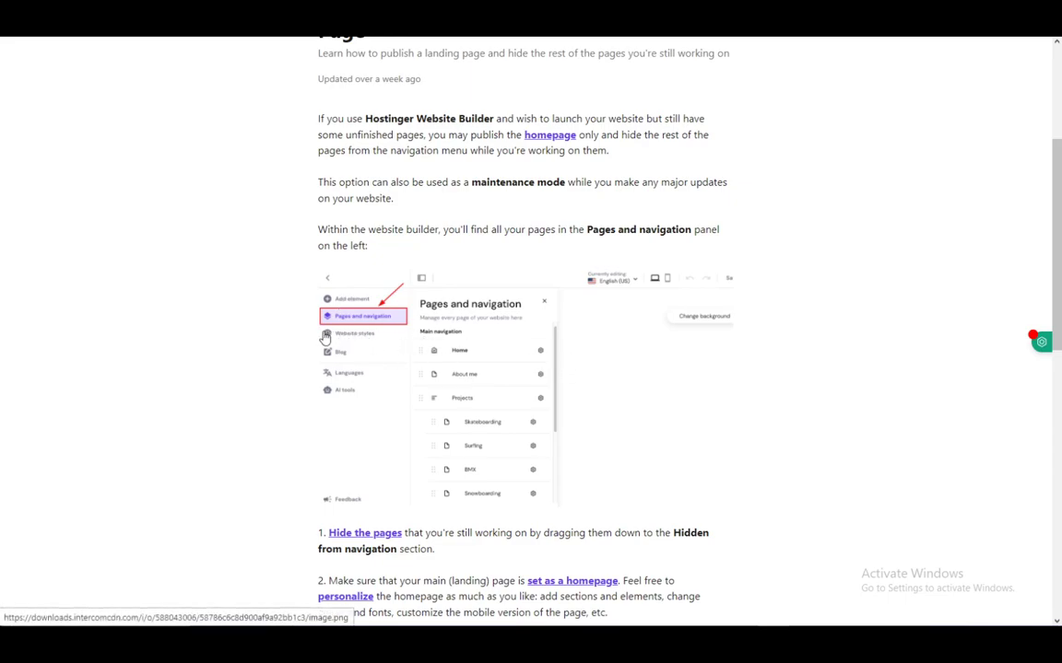
scroll("down", 3)
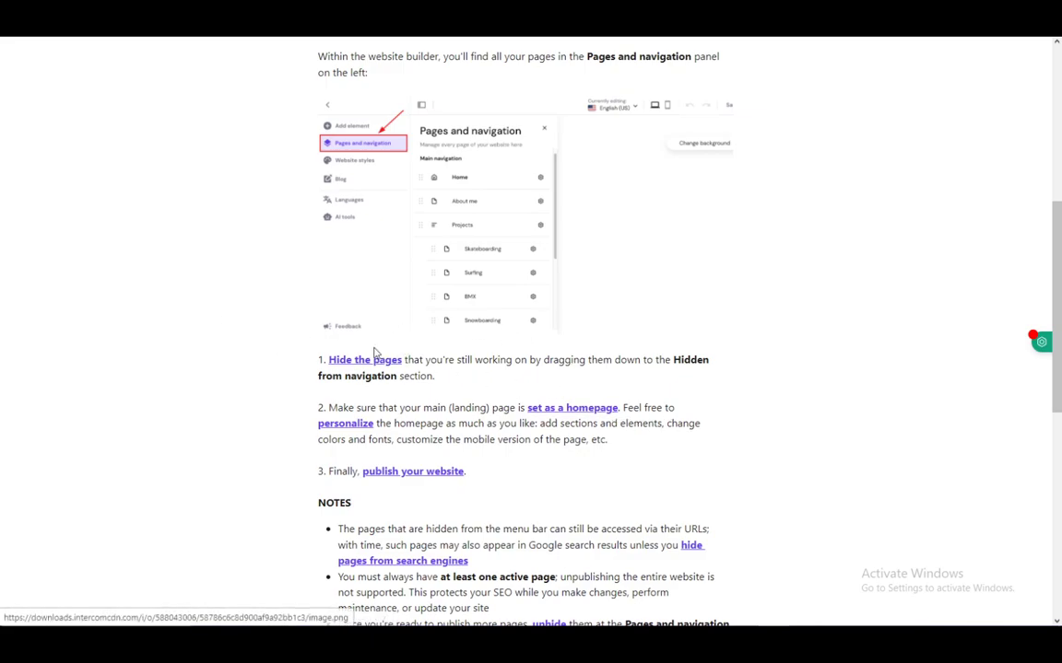
scroll("down", 3)
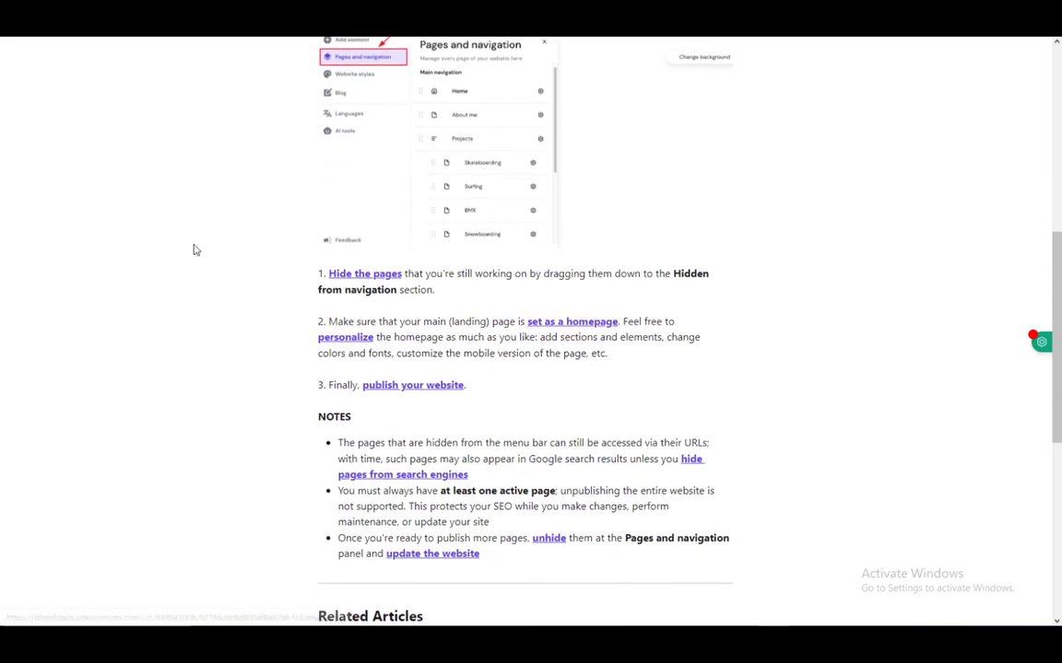
scroll("down", 3)
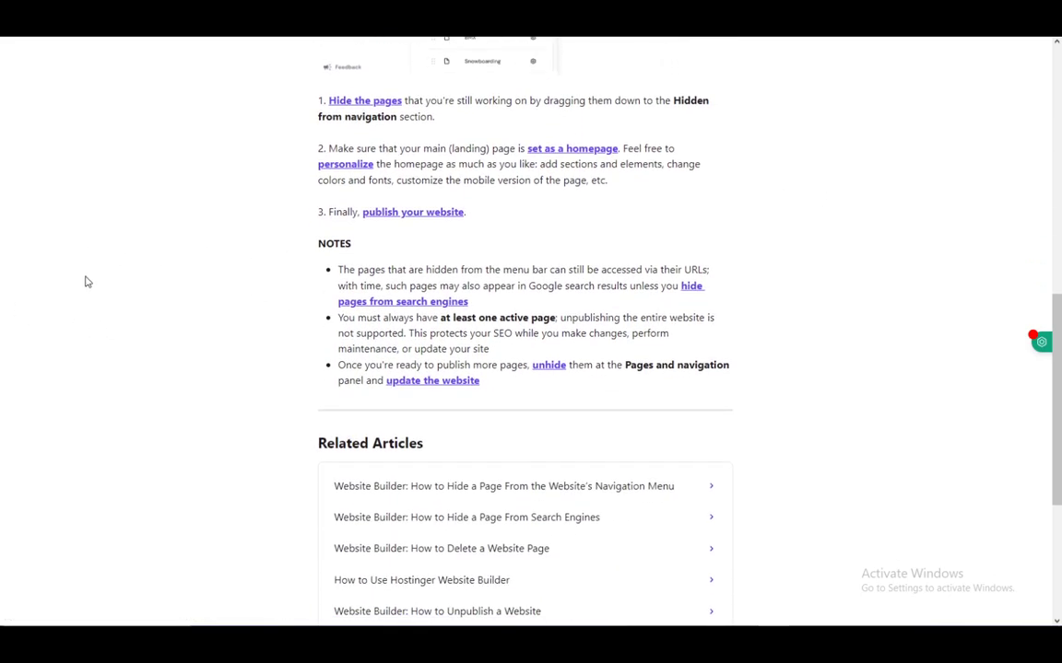
mouse_move(414, 241)
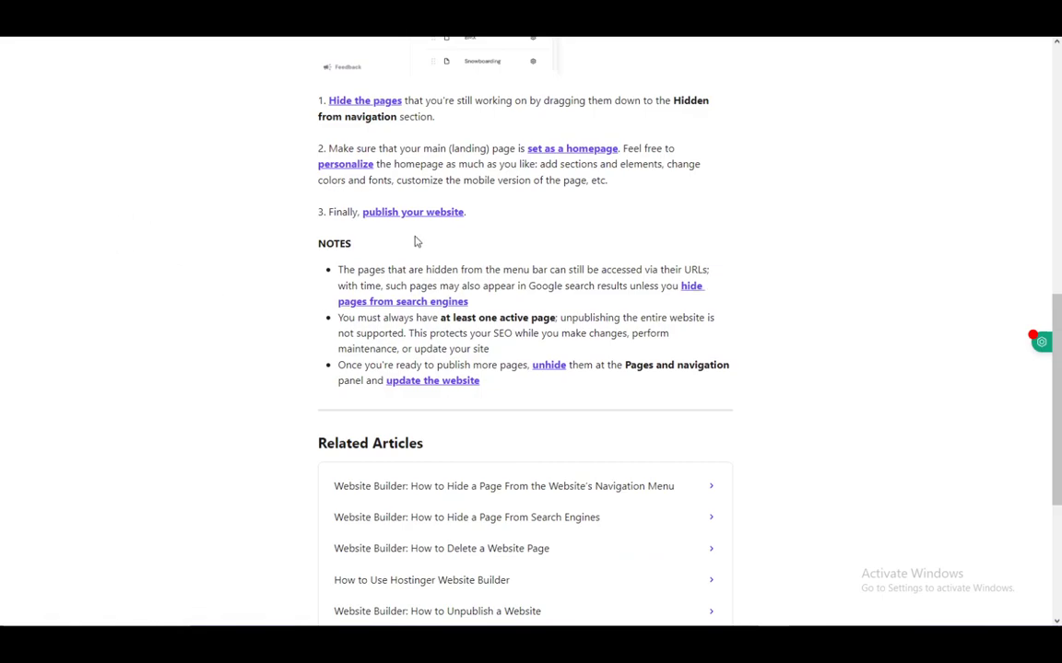
mouse_move(266, 220)
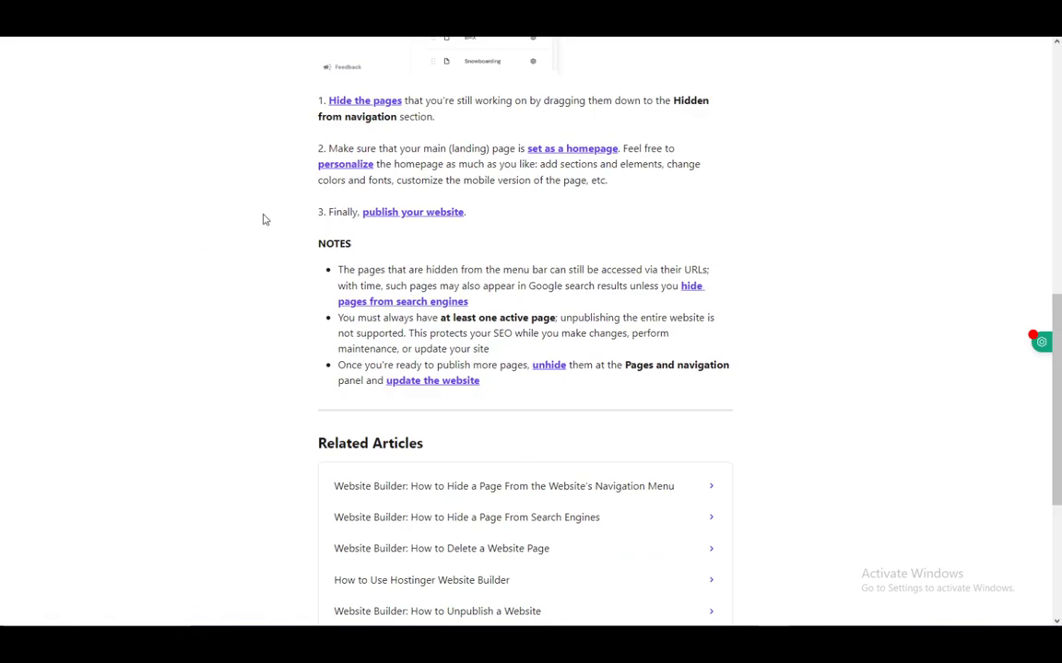
mouse_move(185, 280)
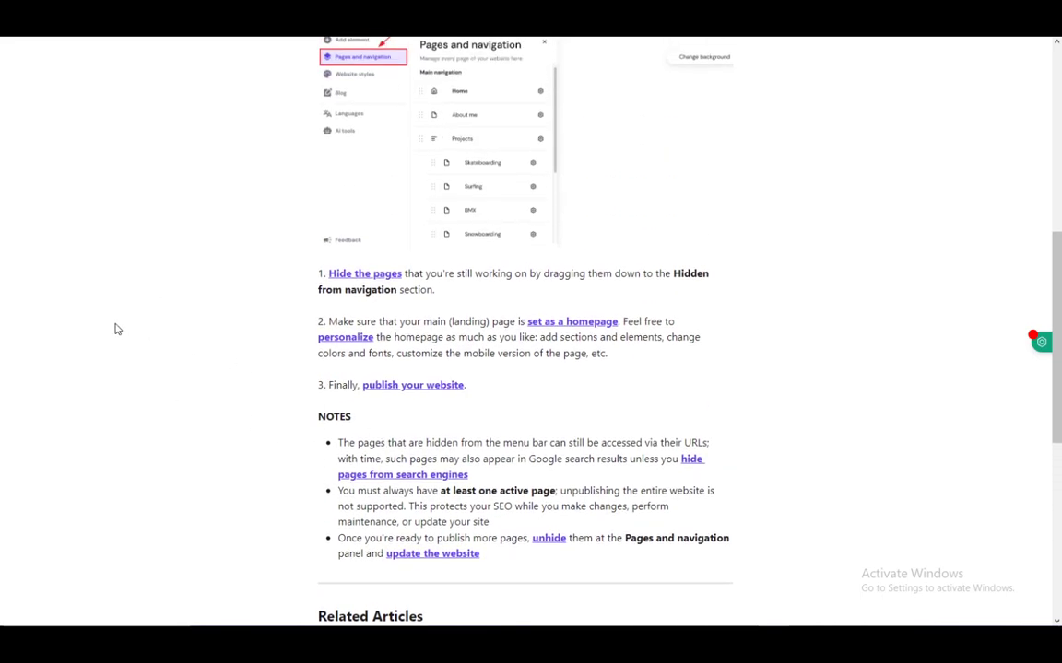
scroll("up", 3)
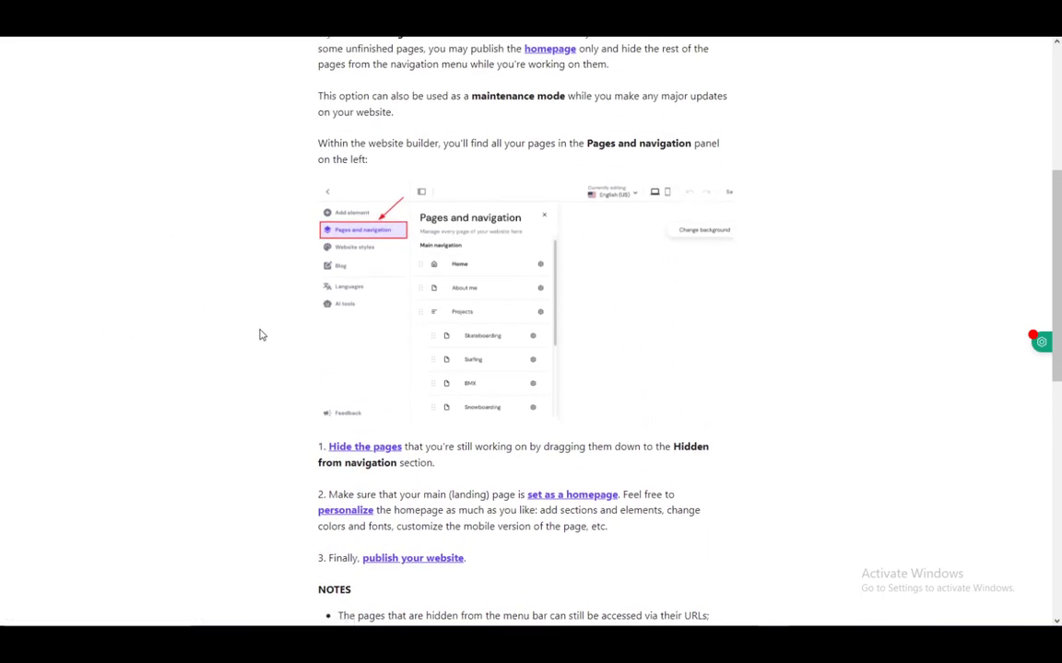
mouse_move(76, 342)
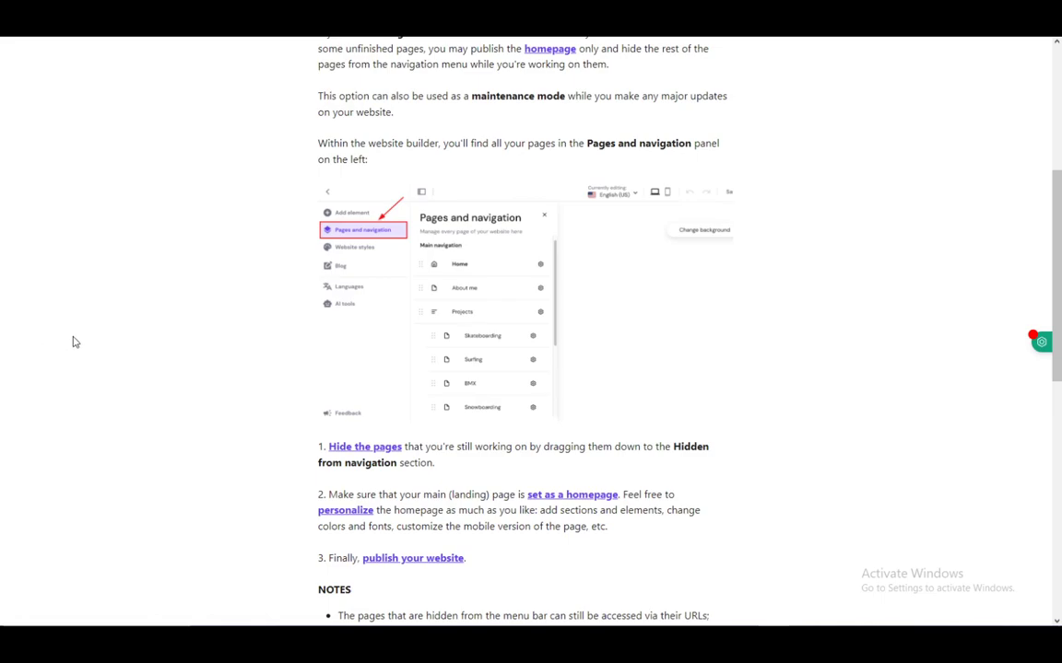
mouse_move(37, 422)
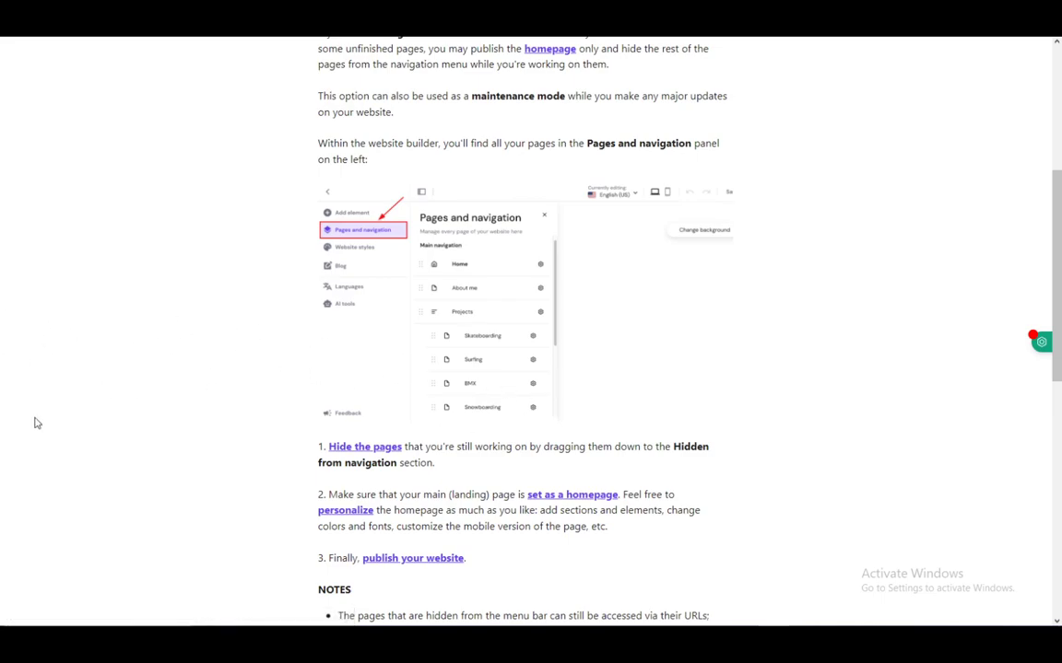